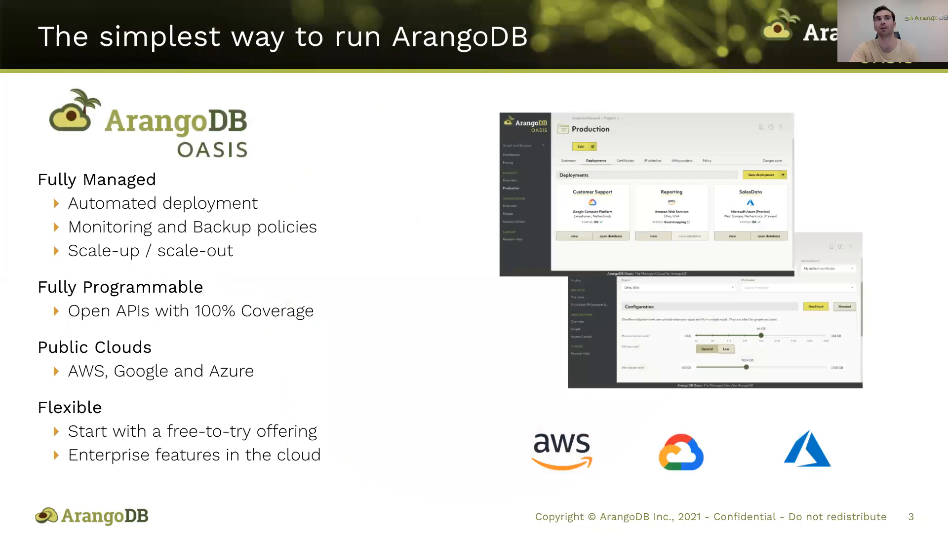
pyautogui.moveTo(121, 374)
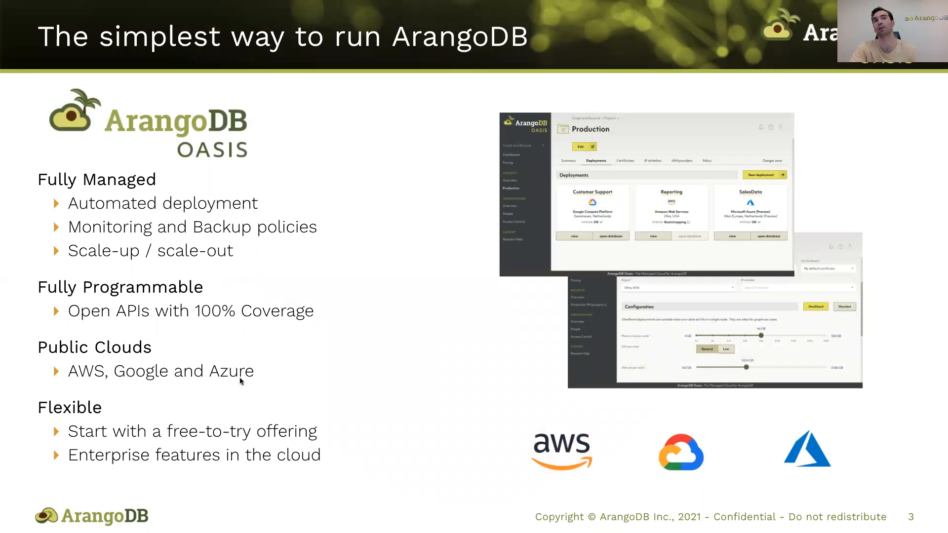
pyautogui.moveTo(355, 384)
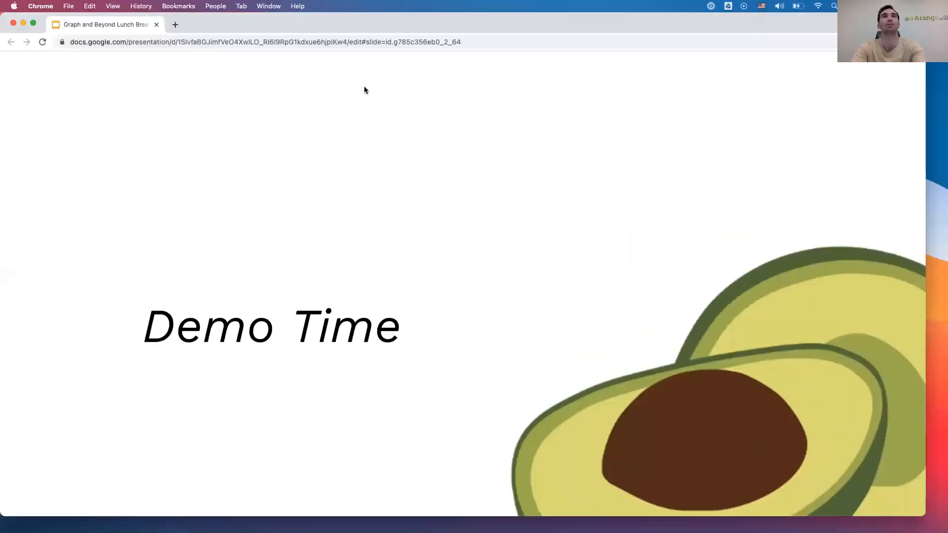
# Go to cloud.arangodb.com in a new tab, log in, and show the Oasis for me organization dashboard
pyautogui.click(174, 25)
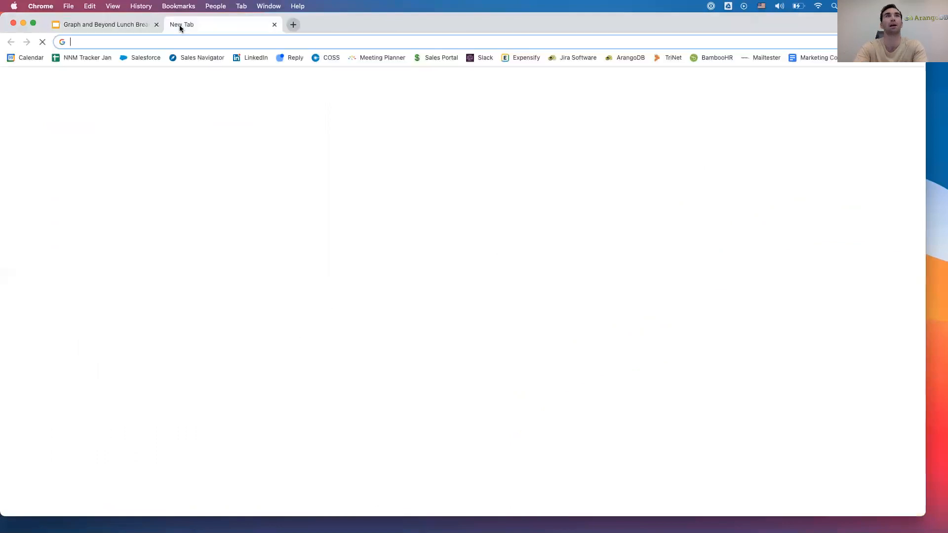
pyautogui.write('cloud.arangodb.com/home')
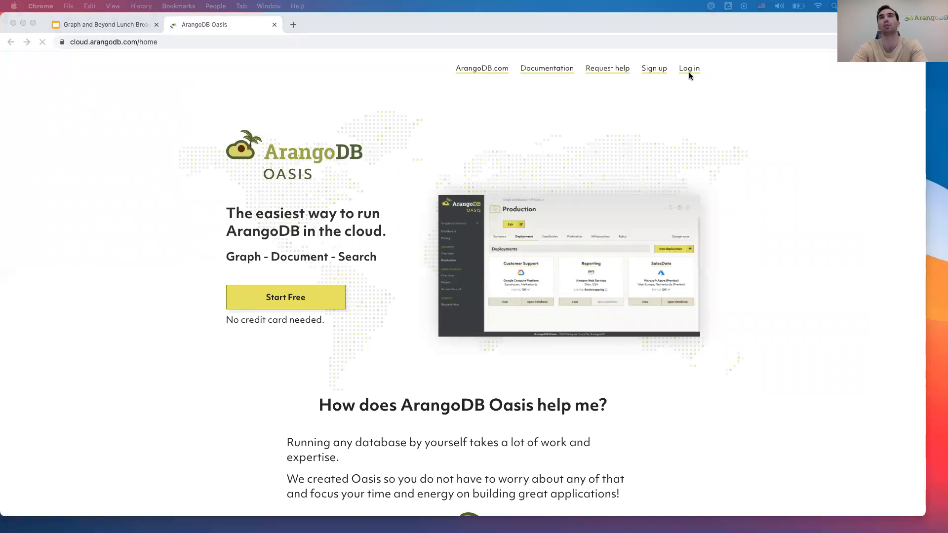
pyautogui.click(689, 68)
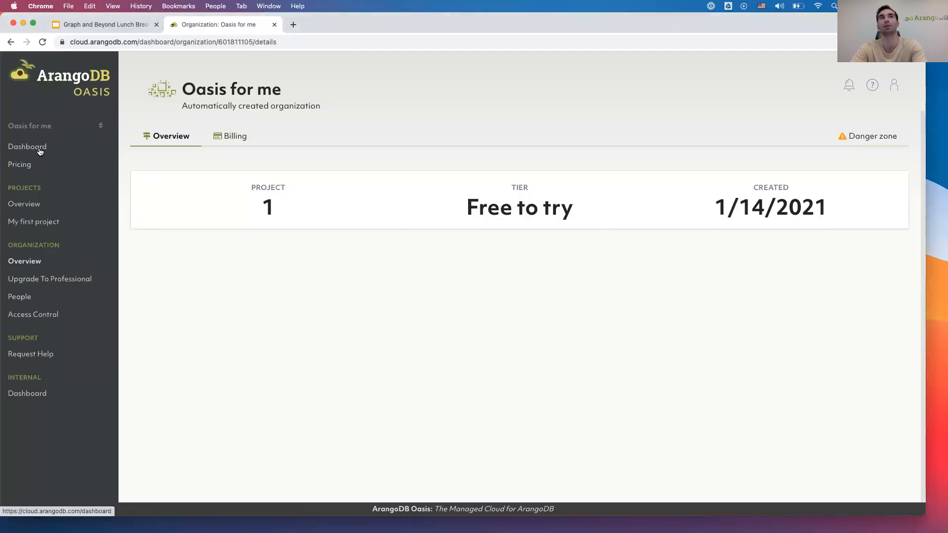
pyautogui.click(27, 146)
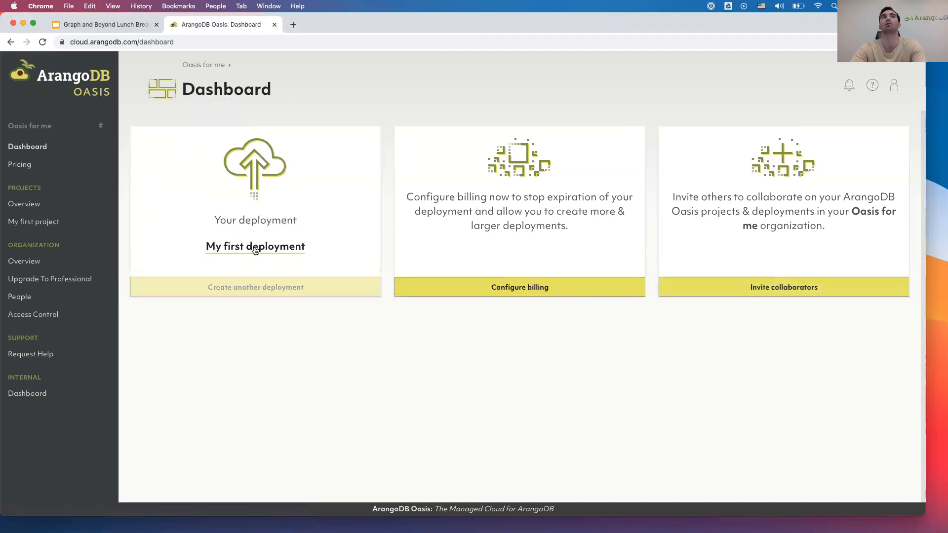
# Show My first deployment's example datasets and read through the Fraud Detection guide
pyautogui.click(255, 246)
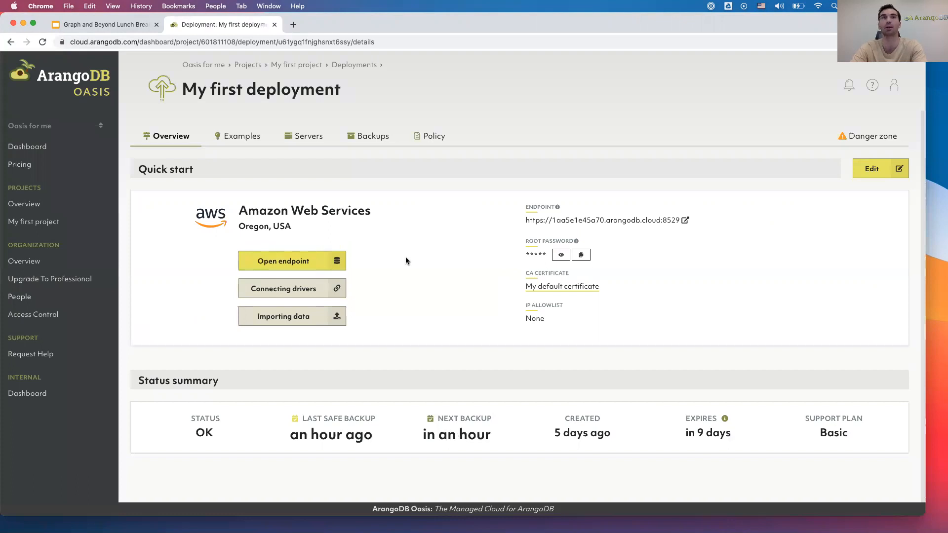
pyautogui.moveTo(235, 139)
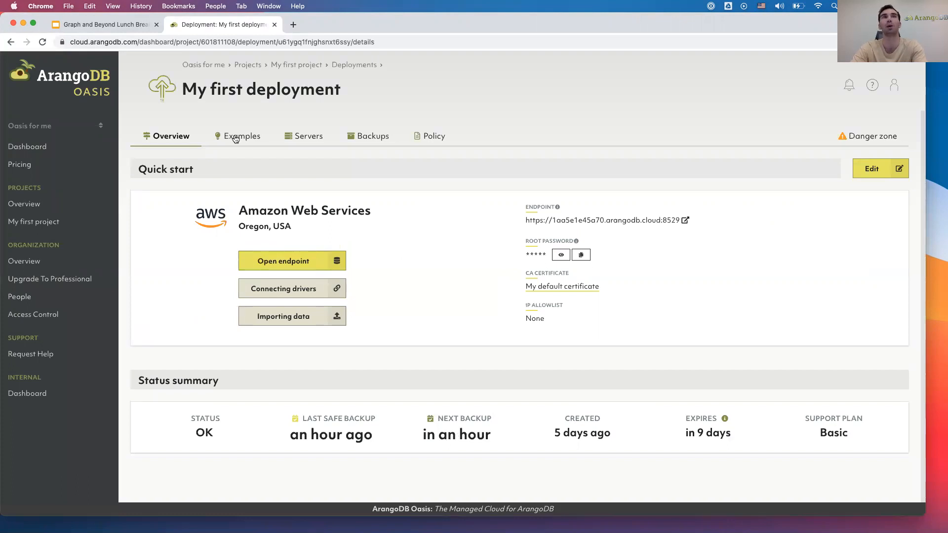
pyautogui.click(242, 136)
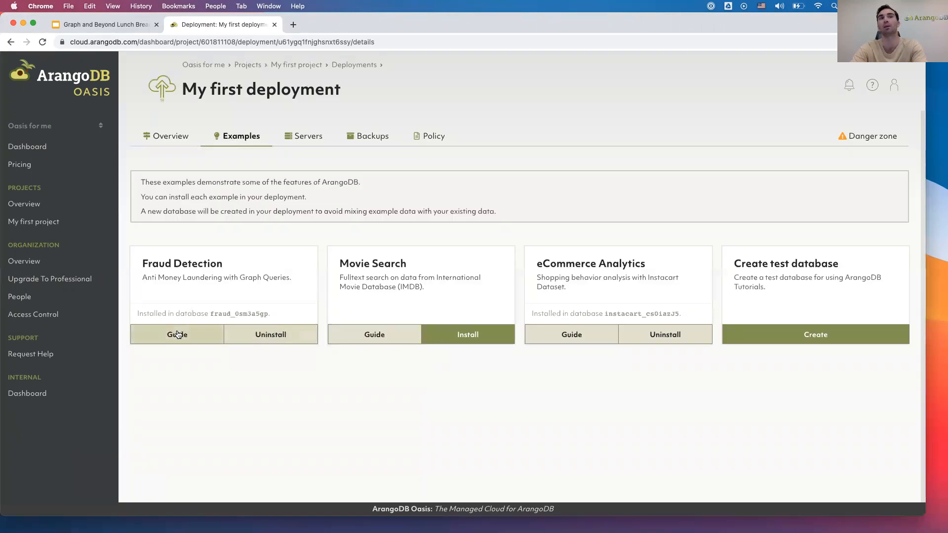
pyautogui.click(177, 335)
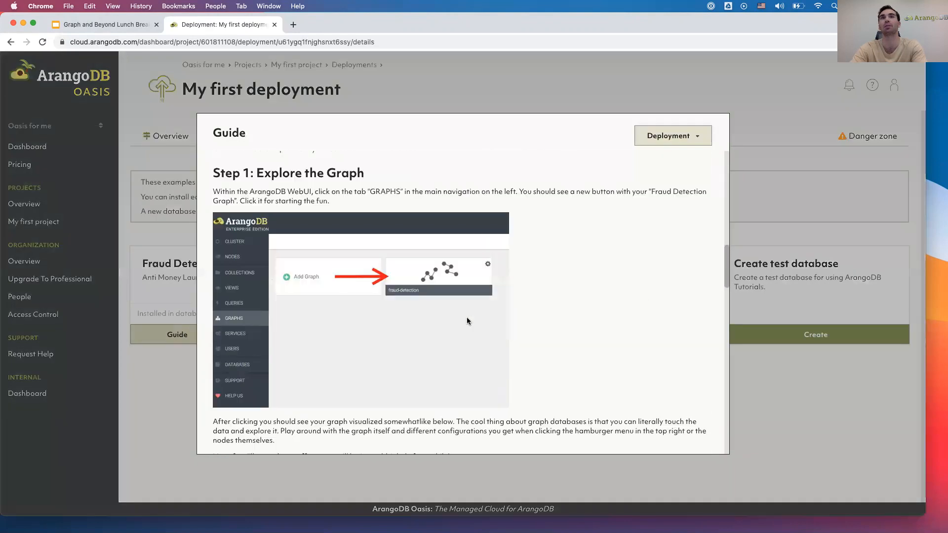
pyautogui.scroll(-3)
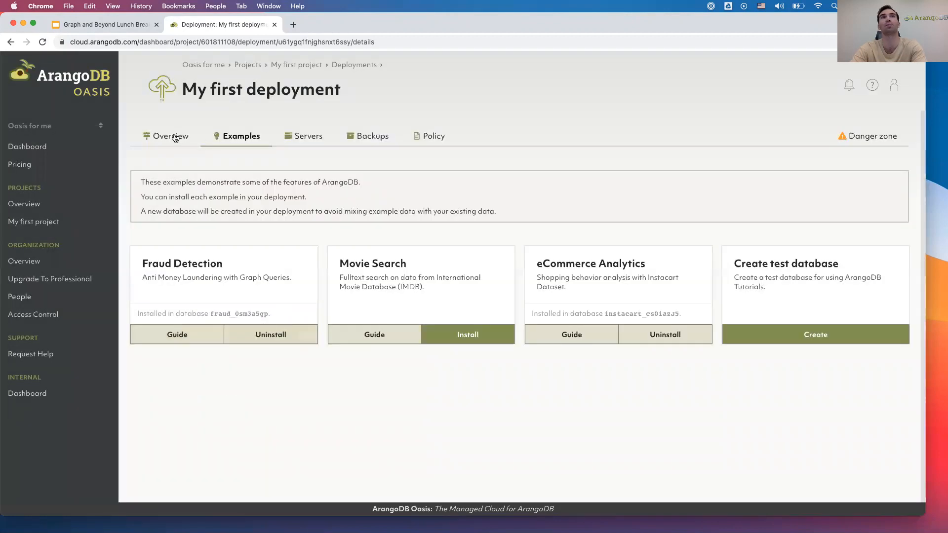
# From the overview, copy the root password, log in to the endpoint as root and select fraud_0sm3a5gp
pyautogui.click(172, 136)
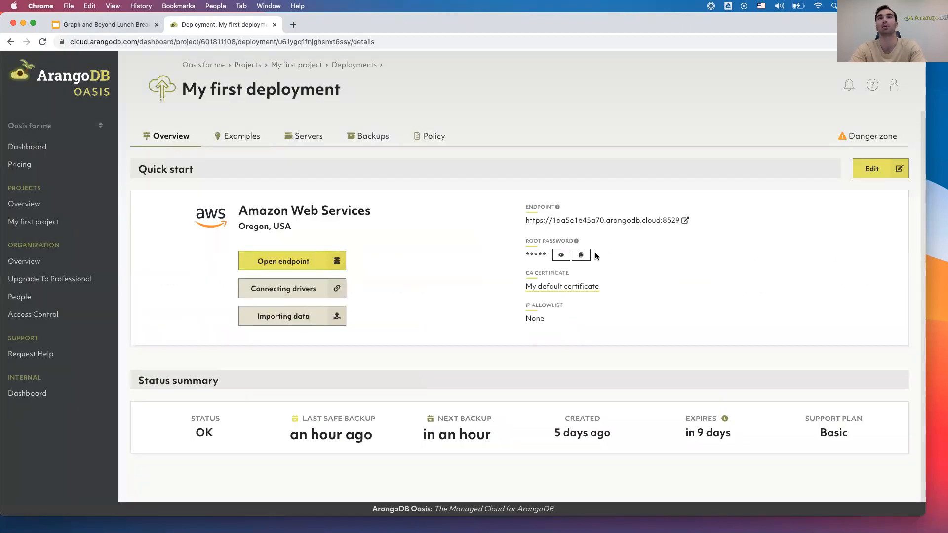
pyautogui.click(580, 254)
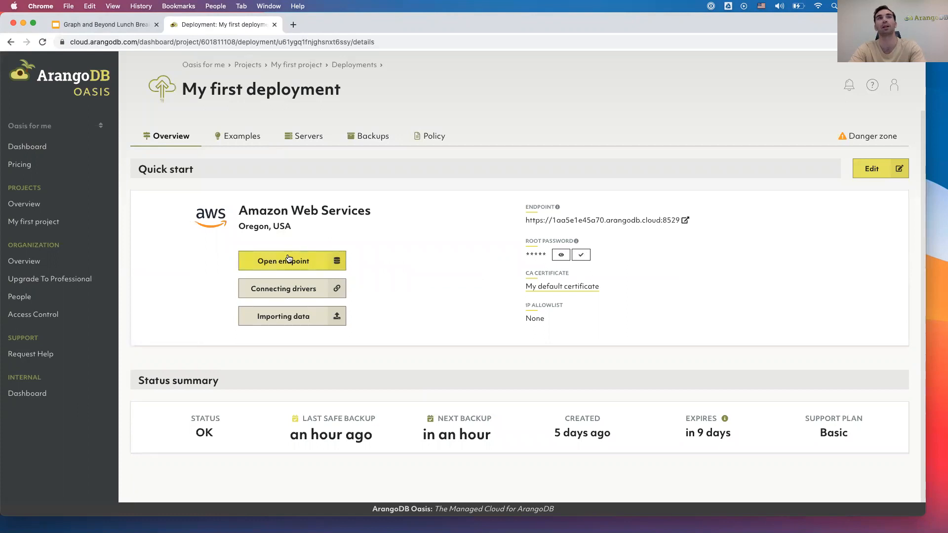
pyautogui.click(283, 261)
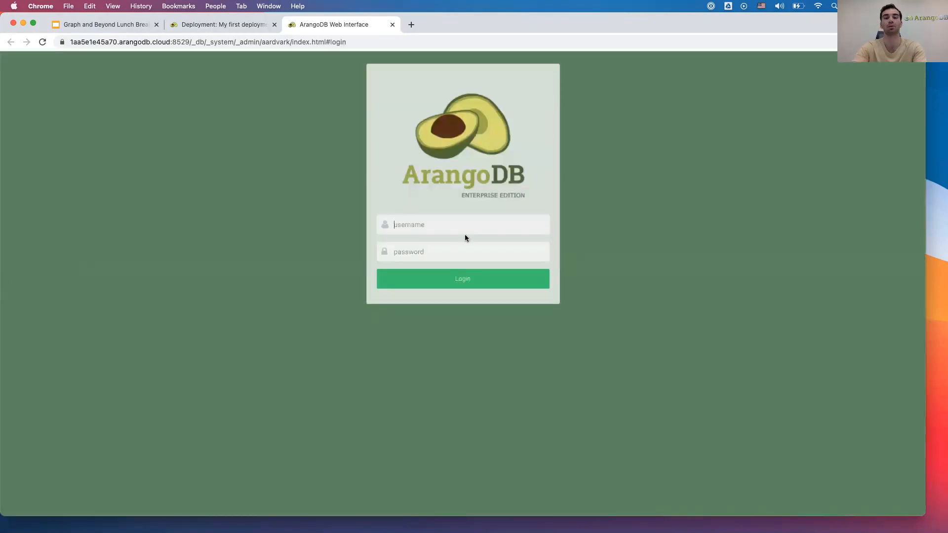
pyautogui.write('root')
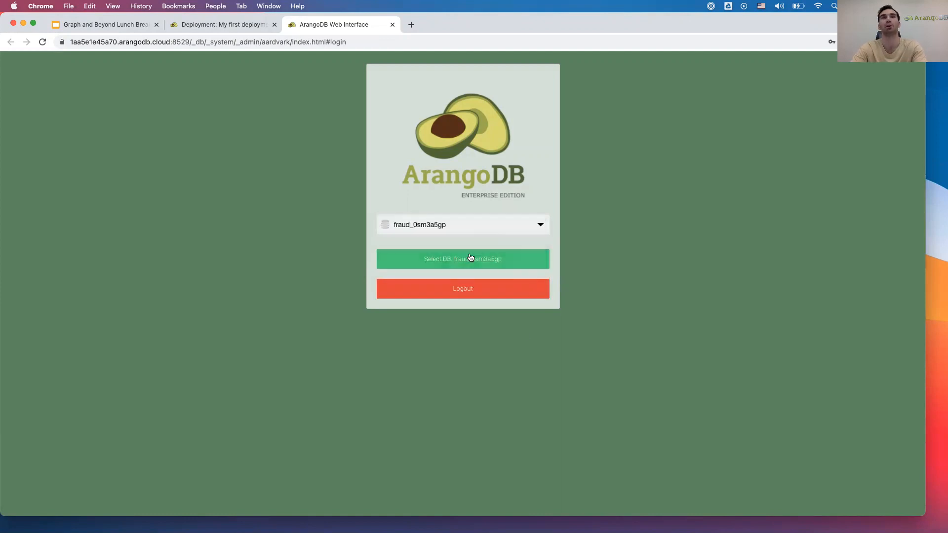
pyautogui.click(463, 259)
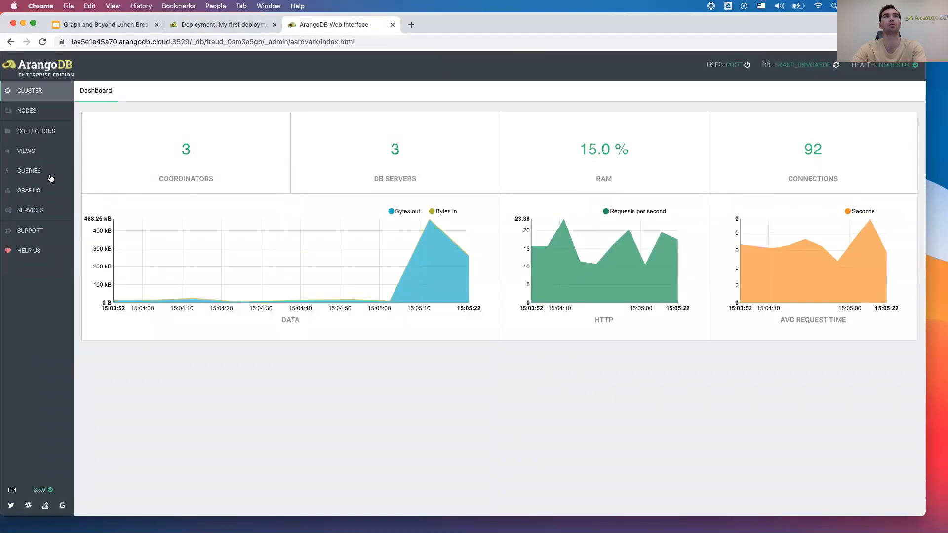
pyautogui.moveTo(29, 191)
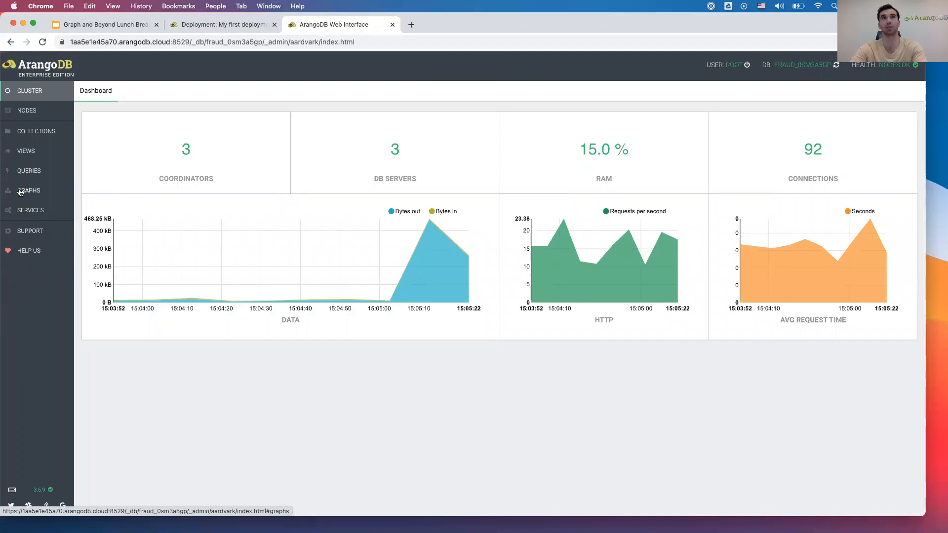
# Show the fraud-detection graph from GRAPHS and inspect customer node 10000005's attributes
pyautogui.click(29, 190)
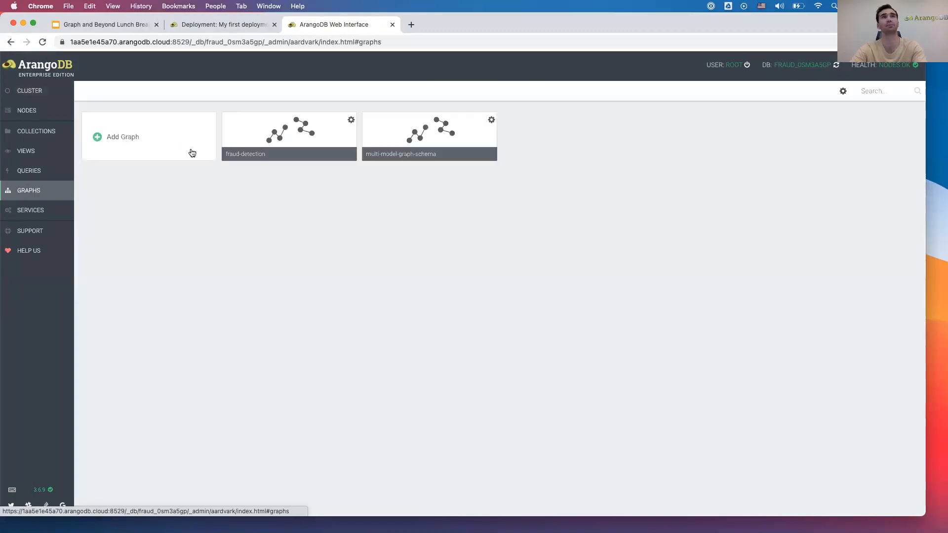
pyautogui.click(289, 130)
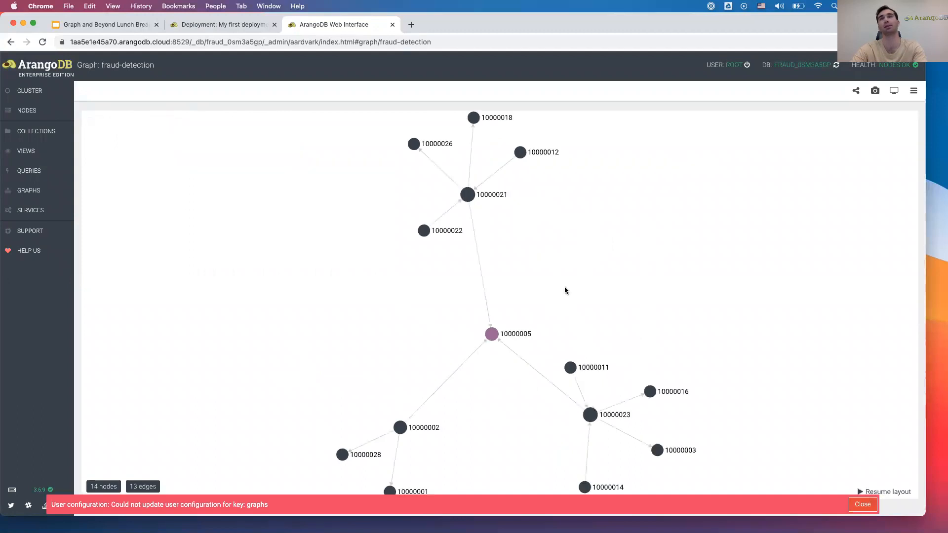
pyautogui.moveTo(833, 96)
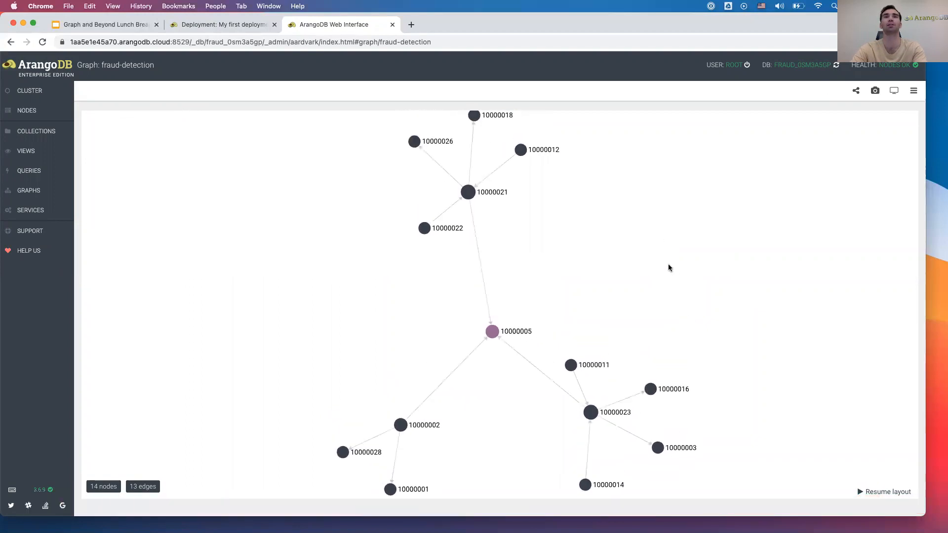
pyautogui.click(491, 331)
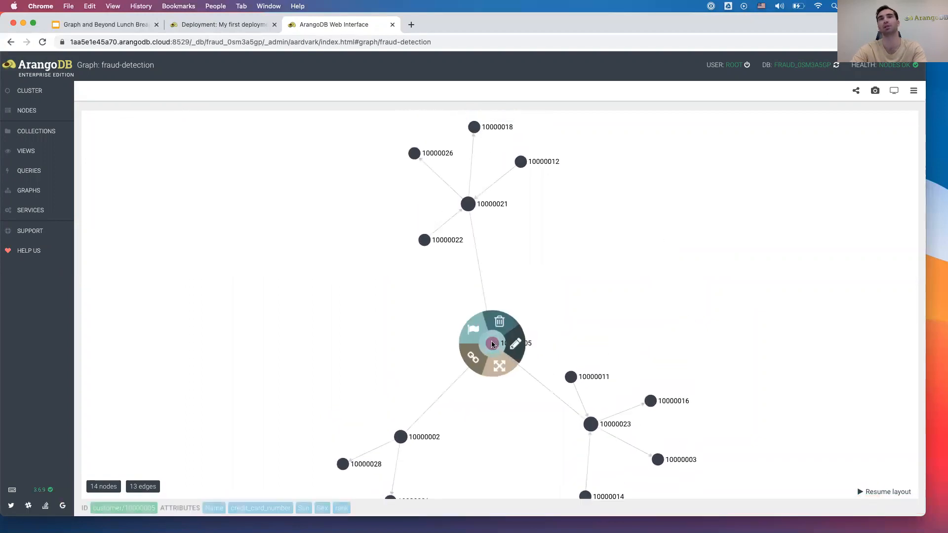
pyautogui.moveTo(515, 343)
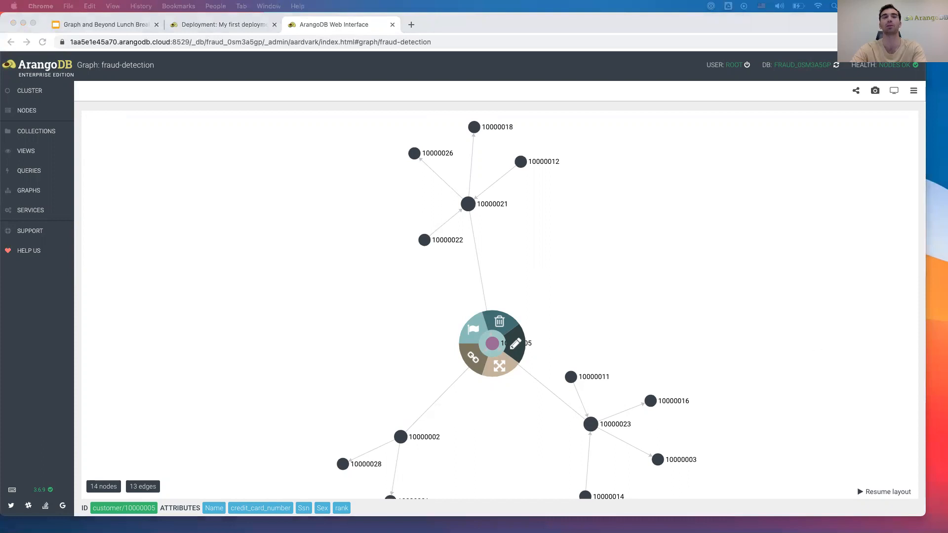
pyautogui.moveTo(33, 172)
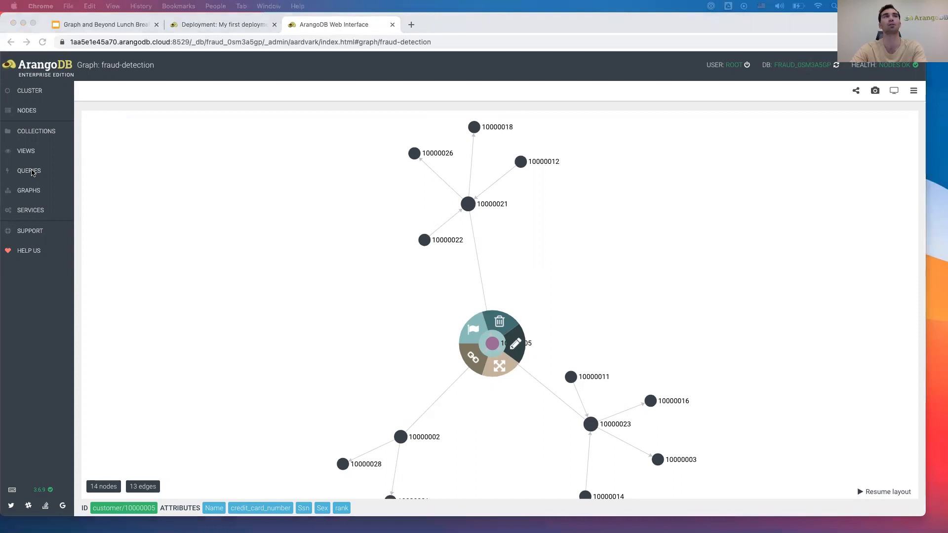
# Run the initial loop traversal query from the query editor
pyautogui.click(30, 170)
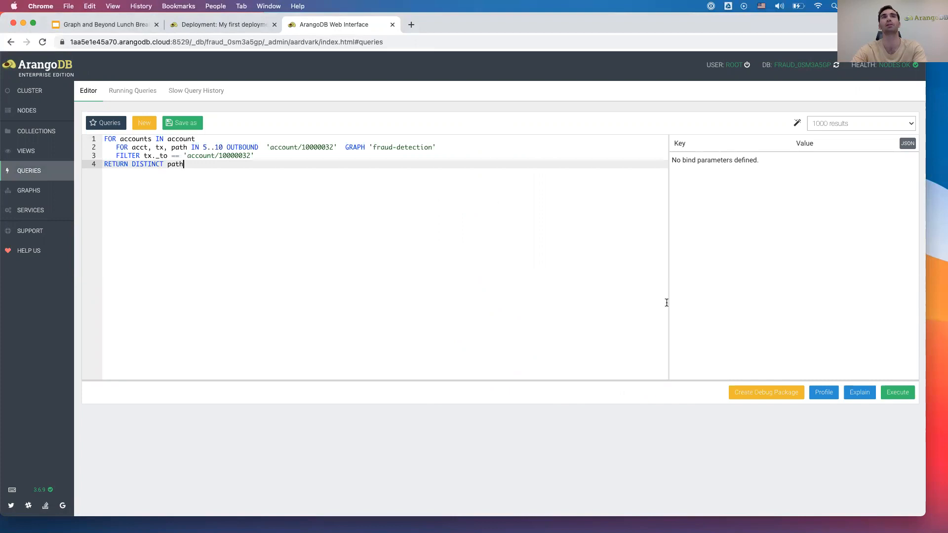
pyautogui.click(897, 391)
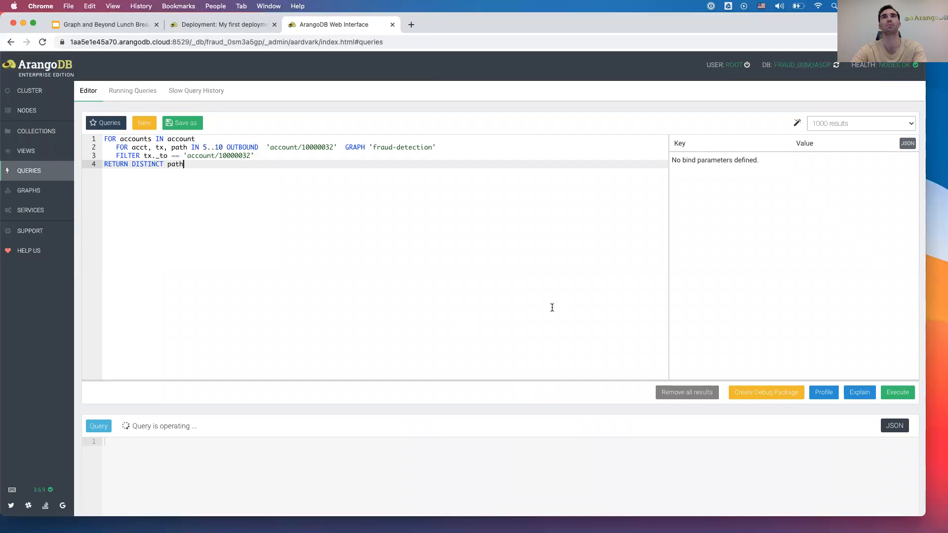
pyautogui.click(898, 392)
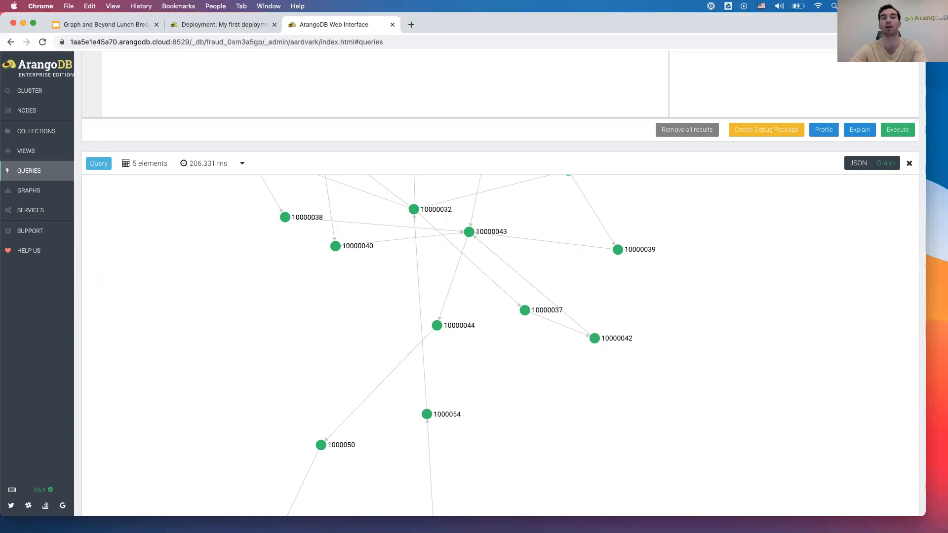
pyautogui.moveTo(567, 290)
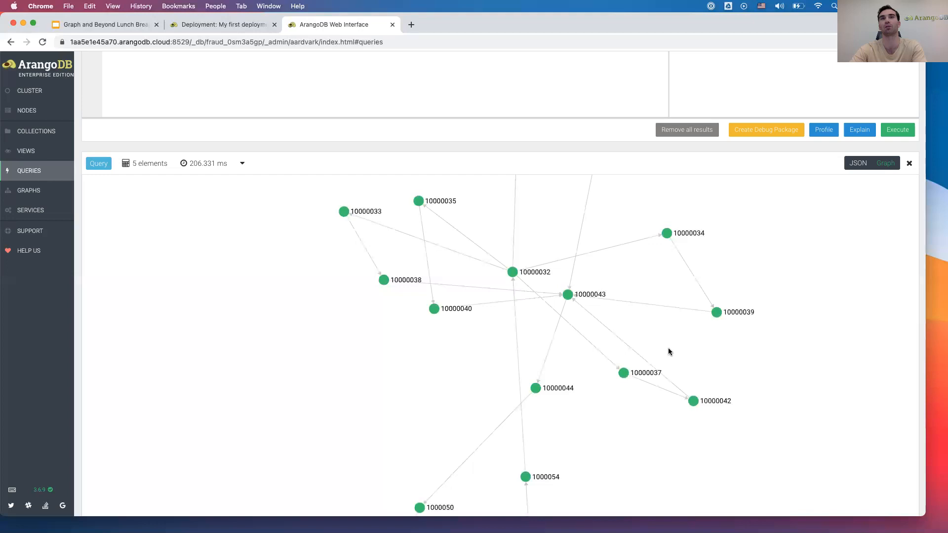
pyautogui.moveTo(556, 472)
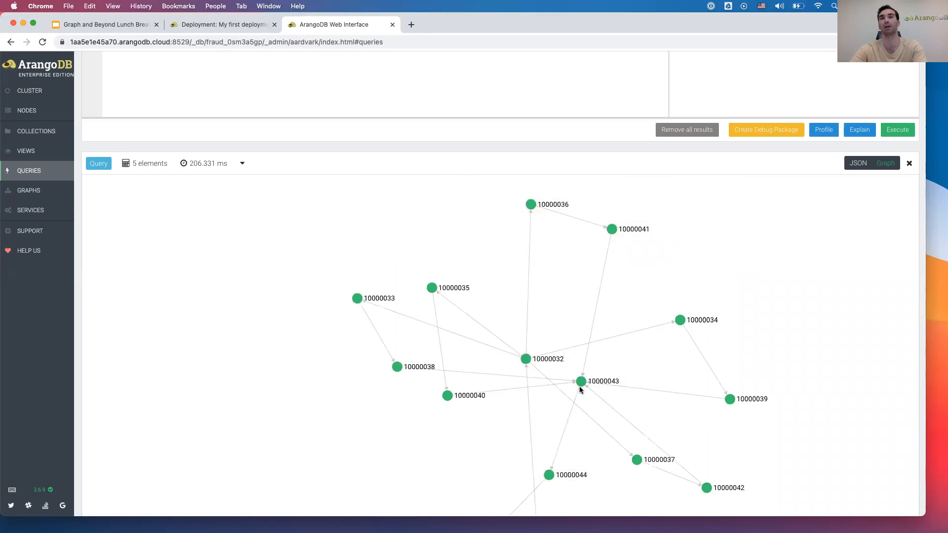
pyautogui.moveTo(635, 401)
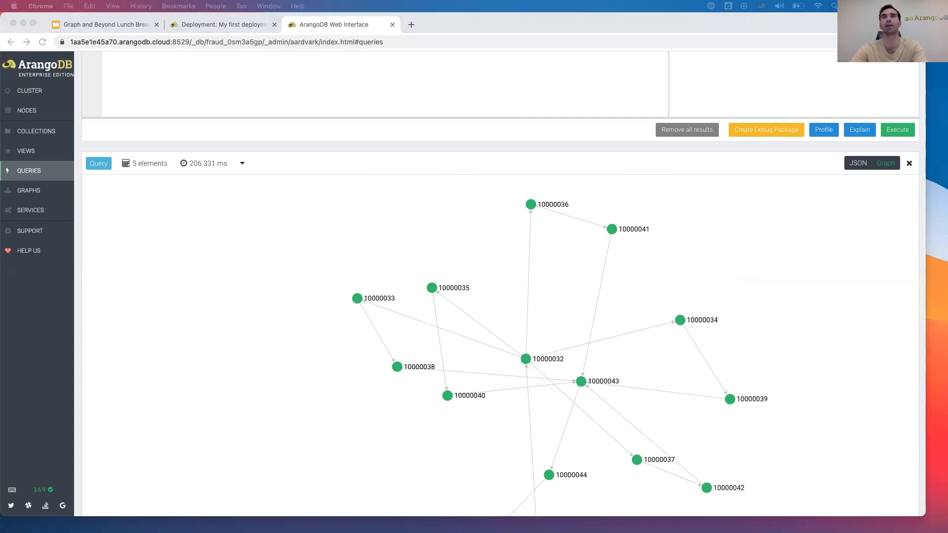
pyautogui.moveTo(151, 181)
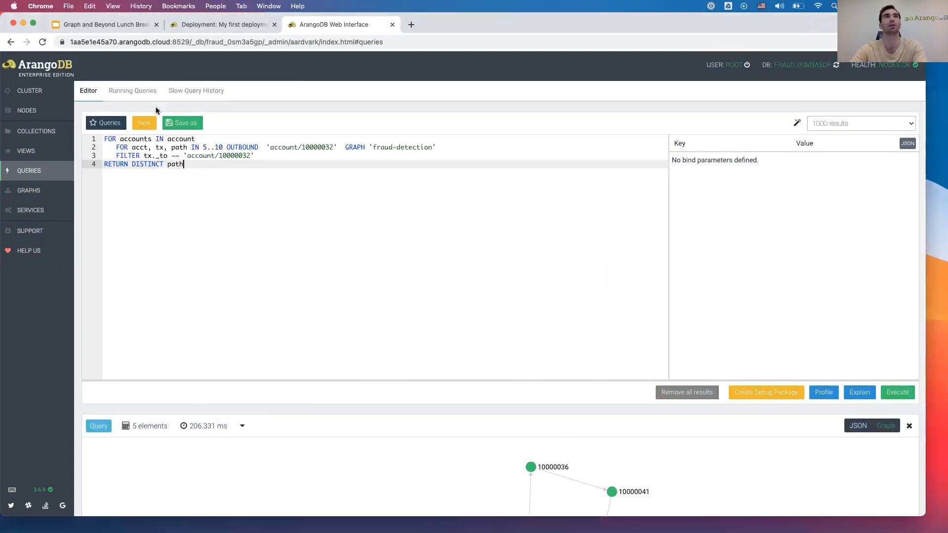
# Rerun it with WITH account, transaction, PRUNE and LIMIT 1, showing the cycle through 10000032, 10000037, 10000042
pyautogui.write('WITH account, transaction')
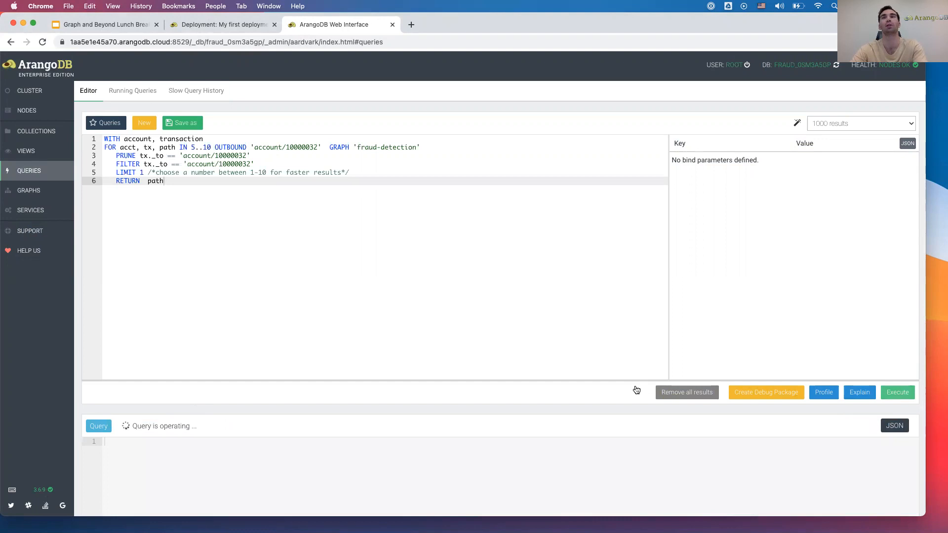
pyautogui.click(897, 392)
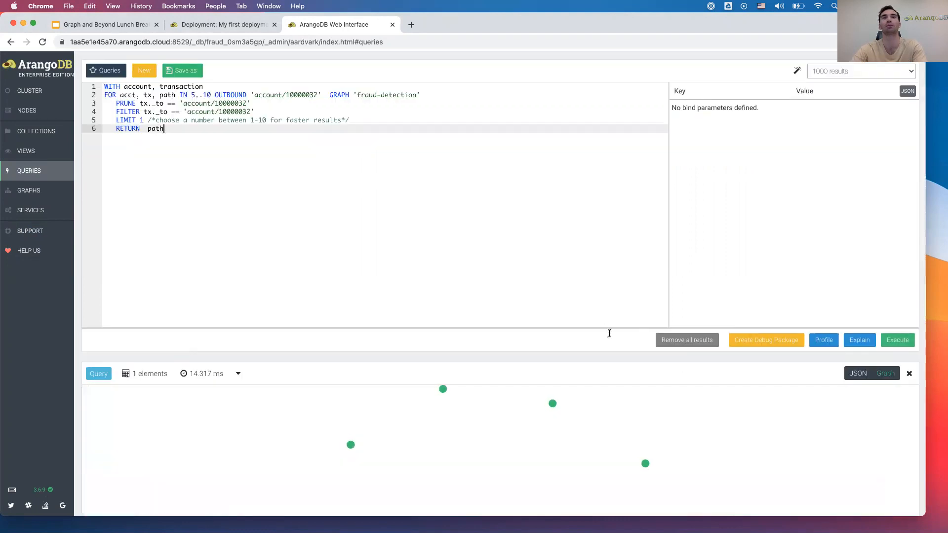
pyautogui.scroll(-3)
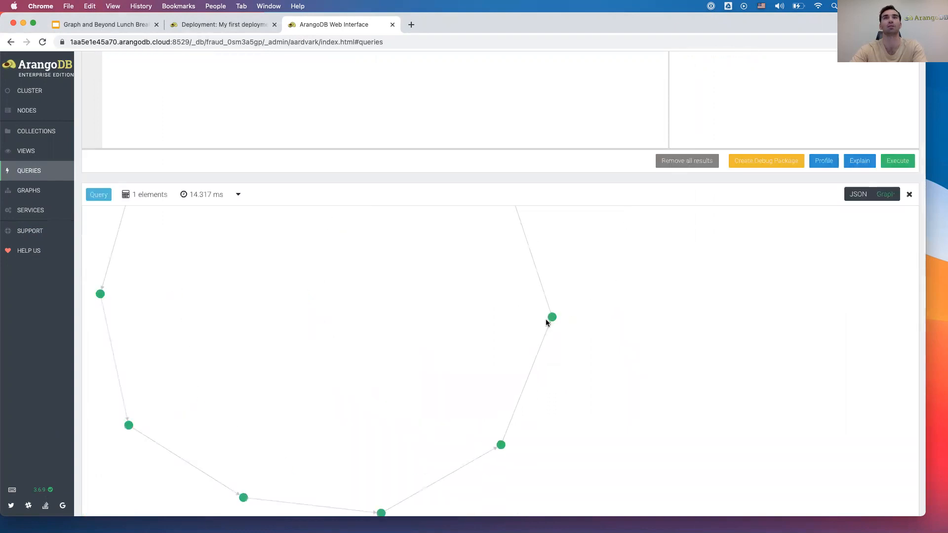
pyautogui.moveTo(552, 318); pyautogui.dragTo(657, 320)
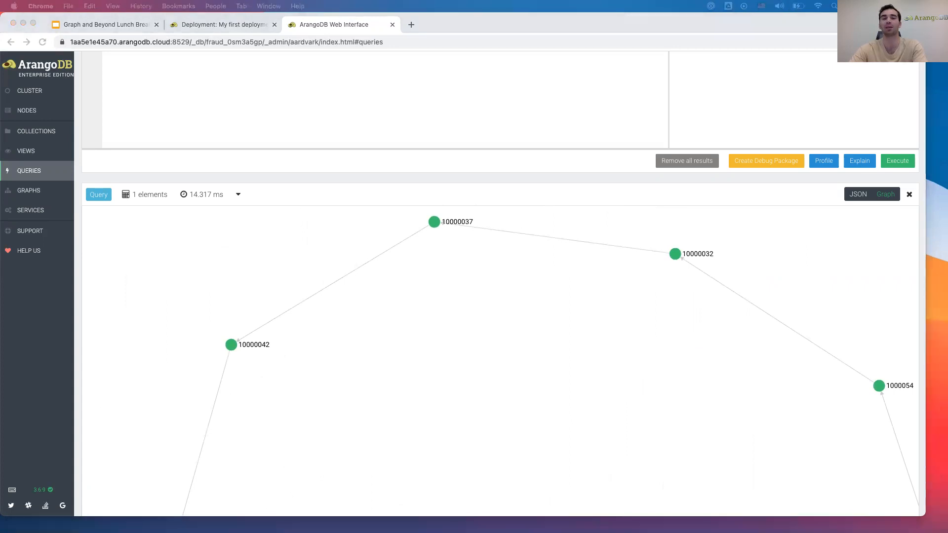
pyautogui.moveTo(488, 365)
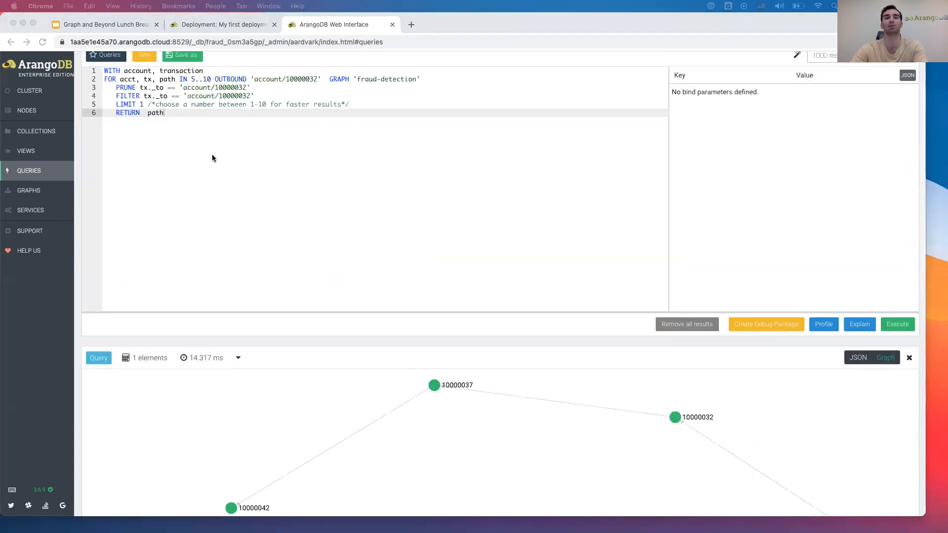
pyautogui.moveTo(192, 212)
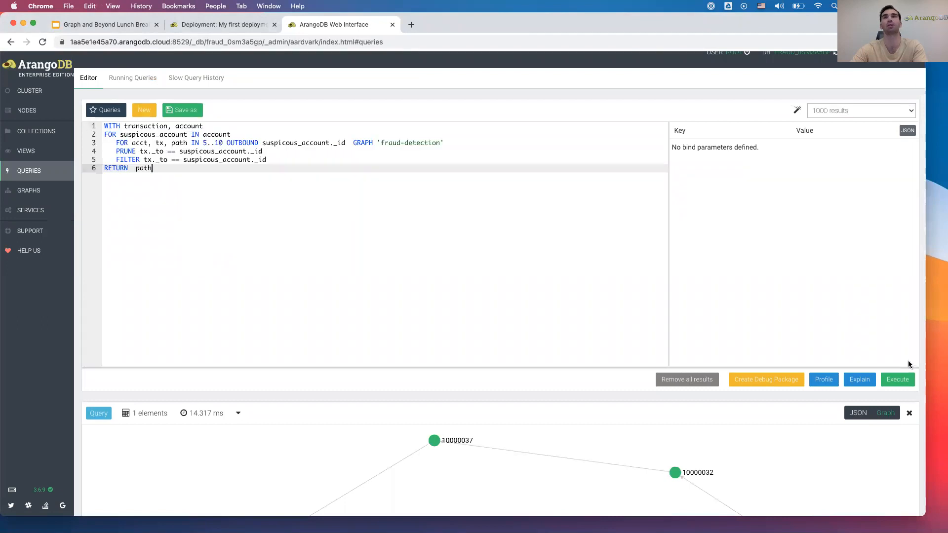
# Execute the loop traversal over all accounts and view the 50 resulting paths as a graph
pyautogui.click(898, 379)
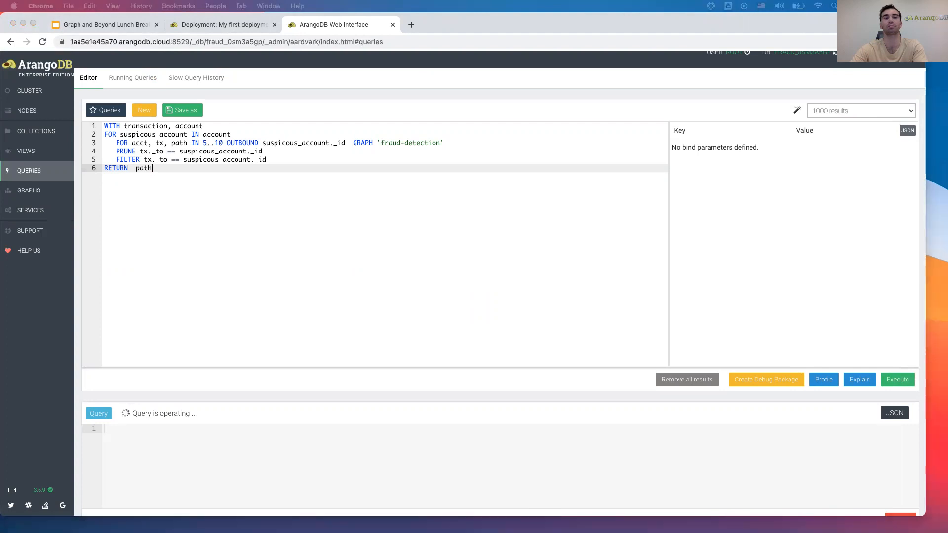
pyautogui.click(898, 379)
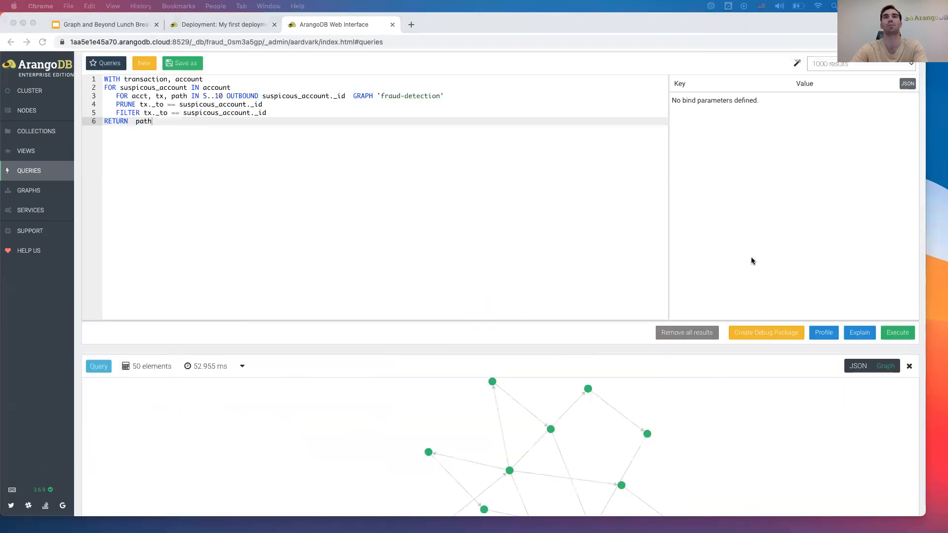
pyautogui.scroll(-3)
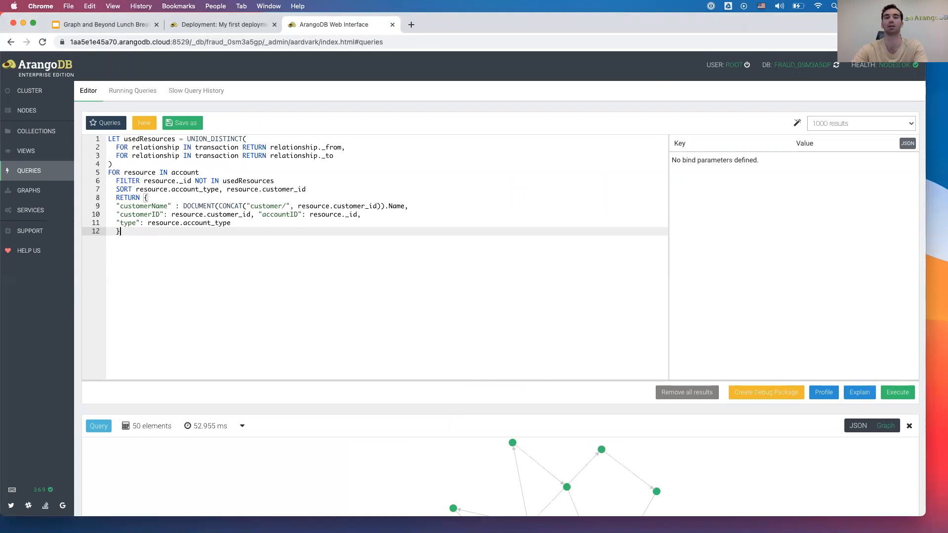
pyautogui.moveTo(873, 382)
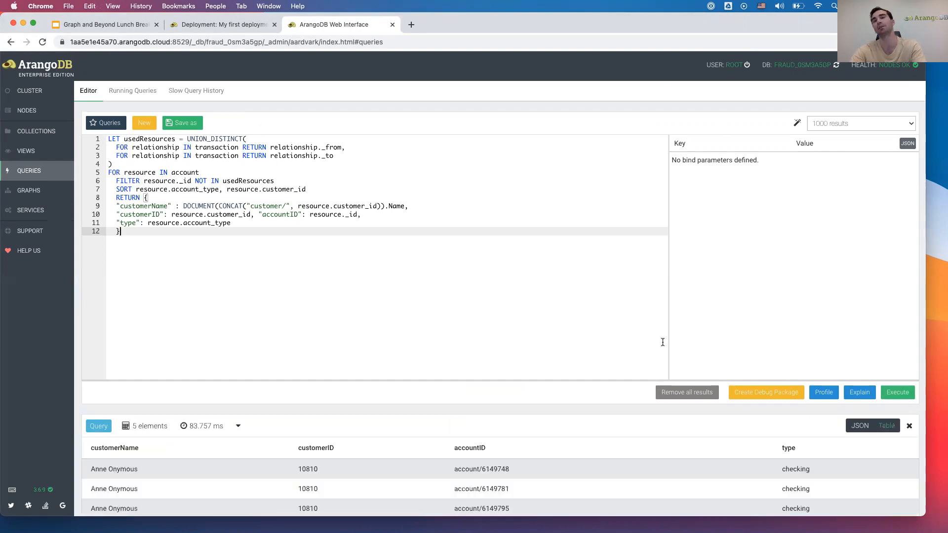
# Scroll through the five-row table of checking accounts without transactions
pyautogui.scroll(-3)
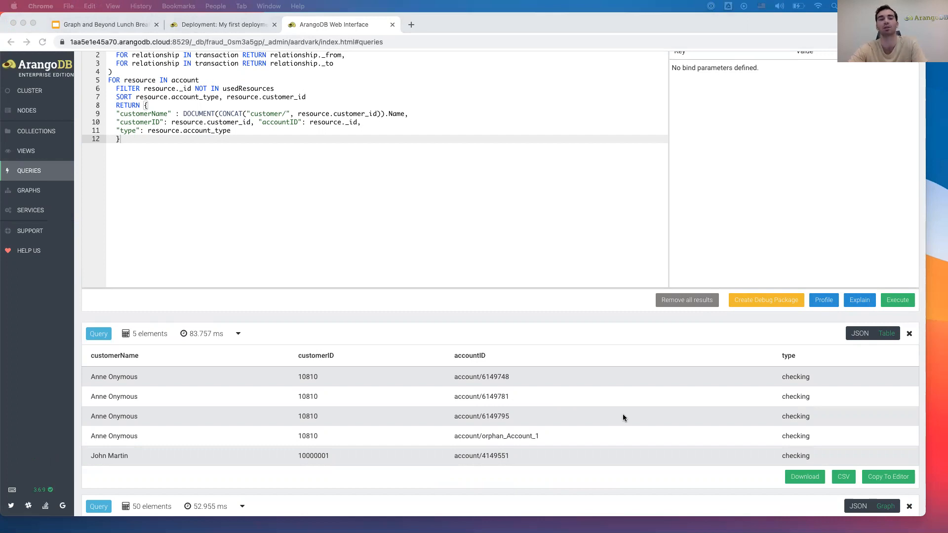
pyautogui.moveTo(628, 376)
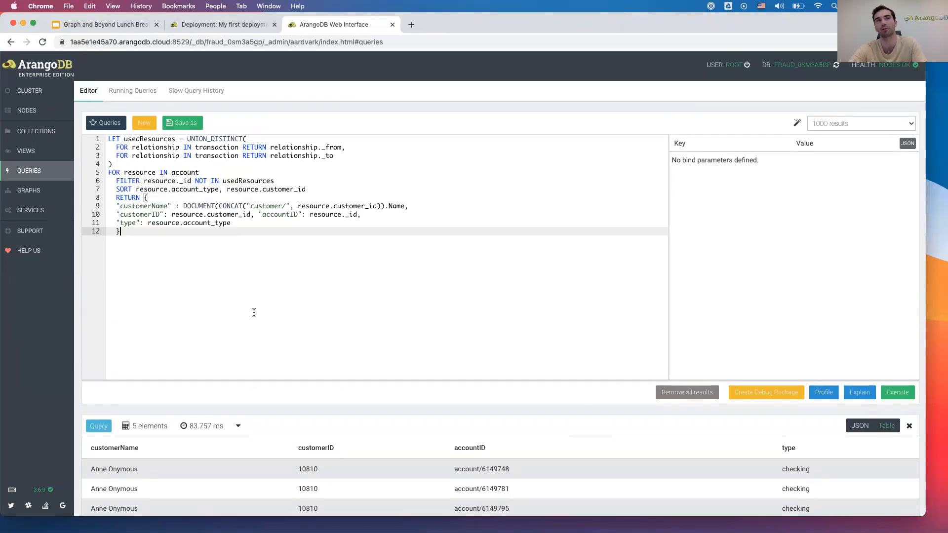
pyautogui.moveTo(36, 132)
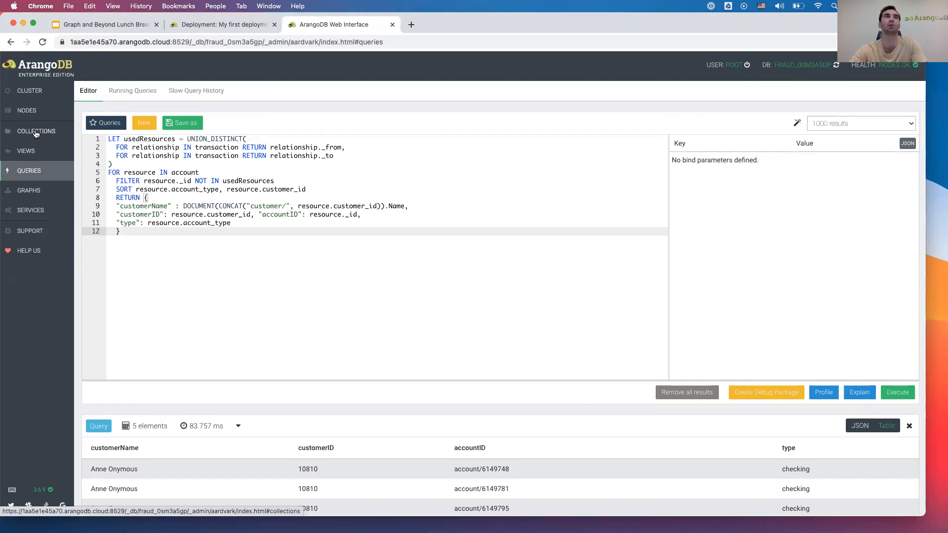
pyautogui.click(36, 131)
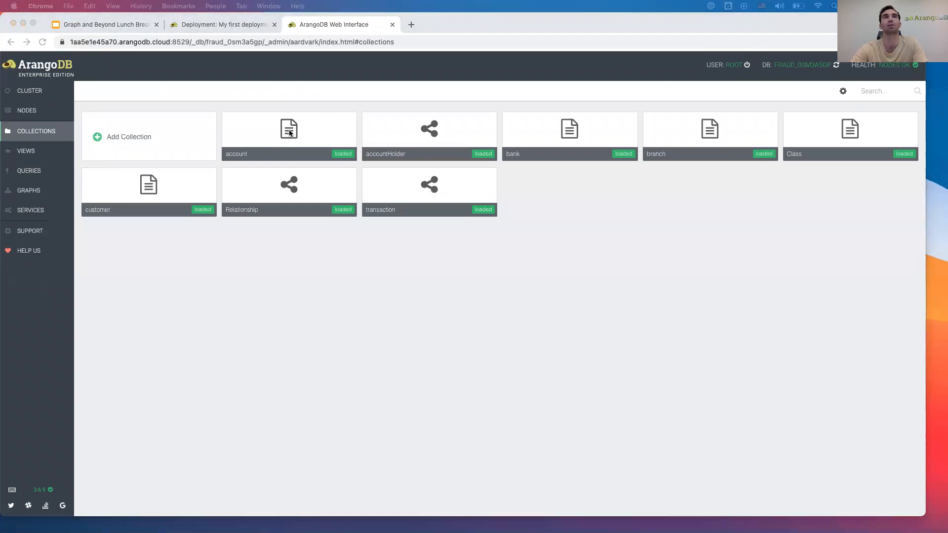
pyautogui.click(288, 129)
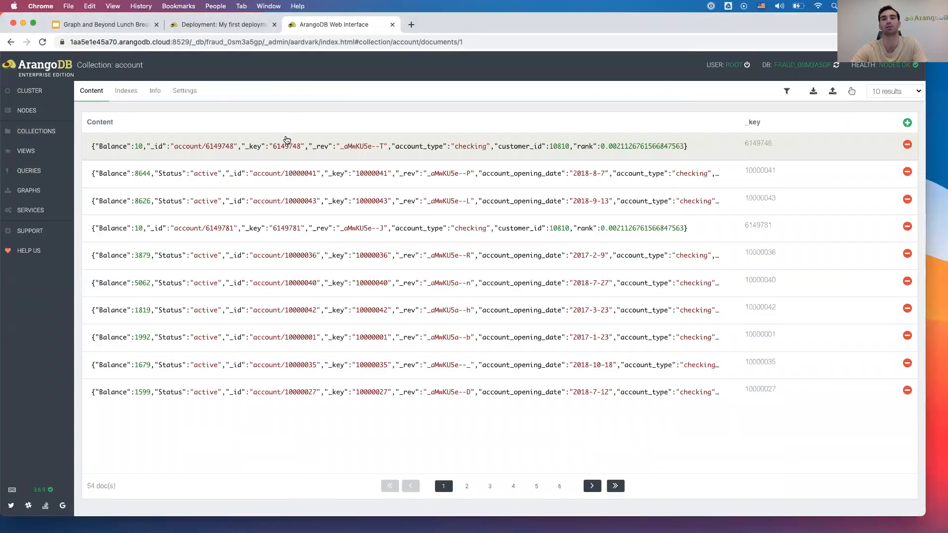
pyautogui.click(387, 146)
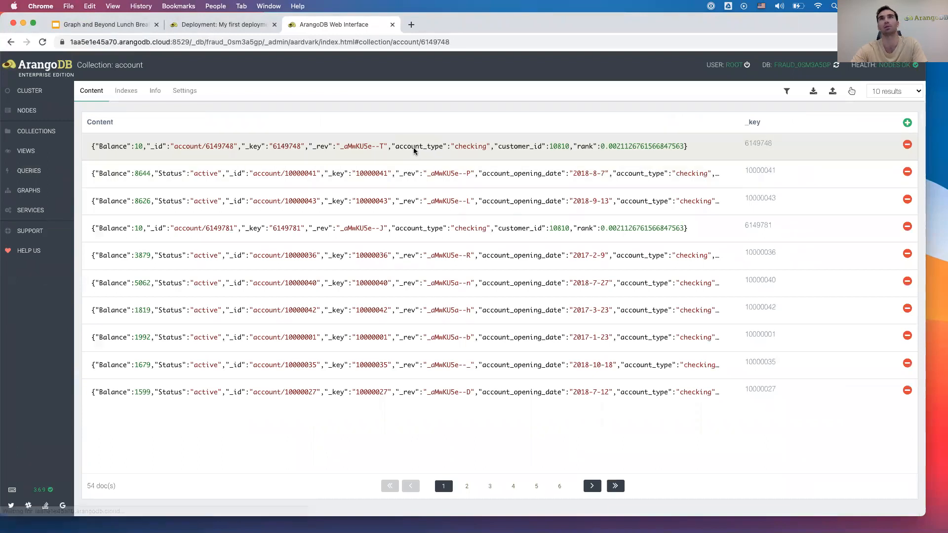
pyautogui.click(387, 146)
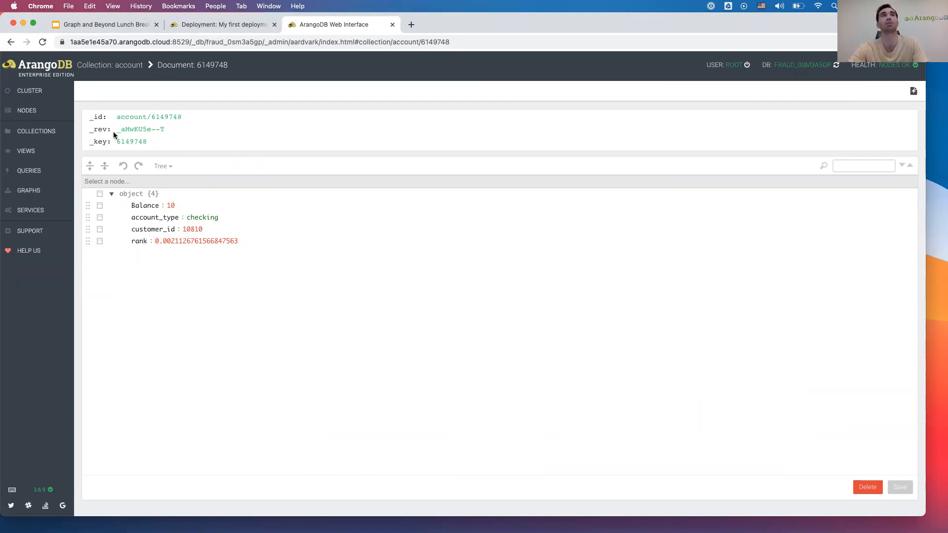
pyautogui.moveTo(35, 130)
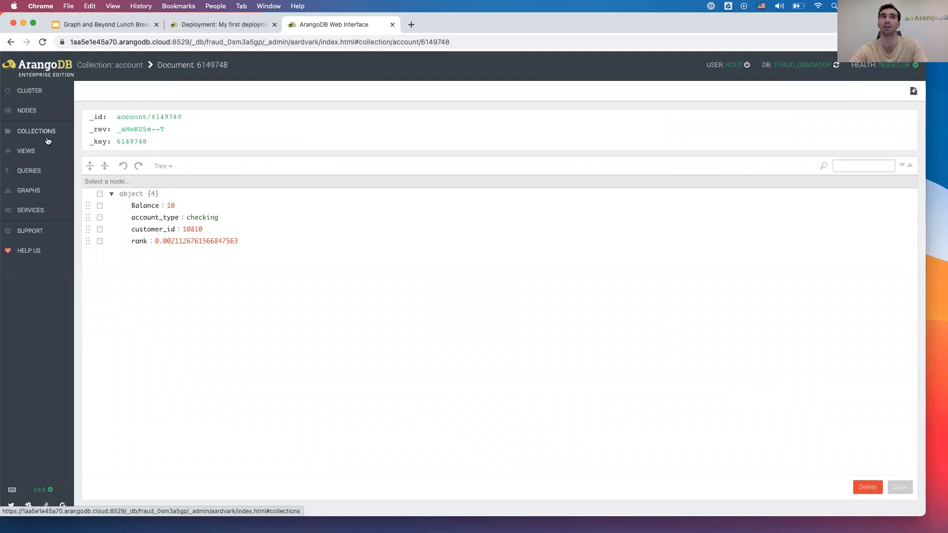
# From COLLECTIONS, view the first transaction edge: EFT of 619 from 10000007 to 10000025
pyautogui.click(35, 131)
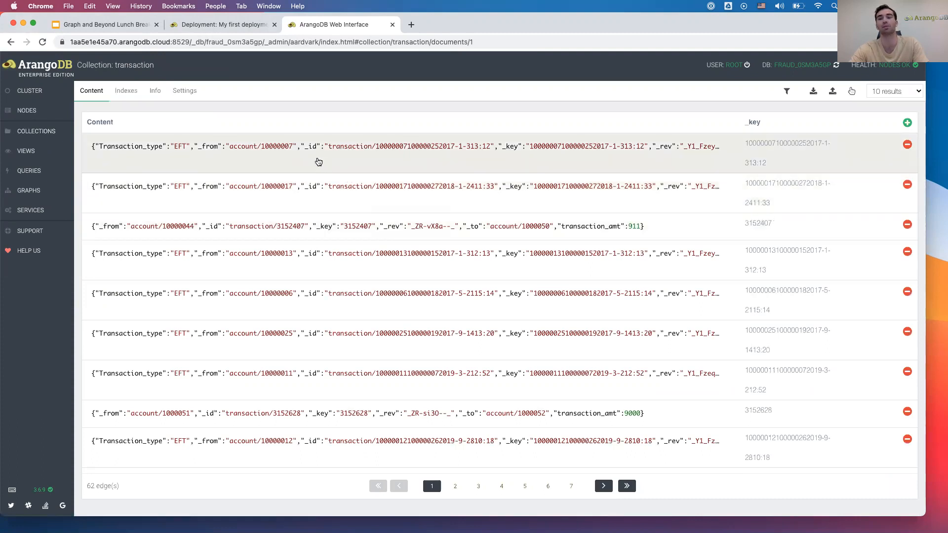
pyautogui.click(320, 146)
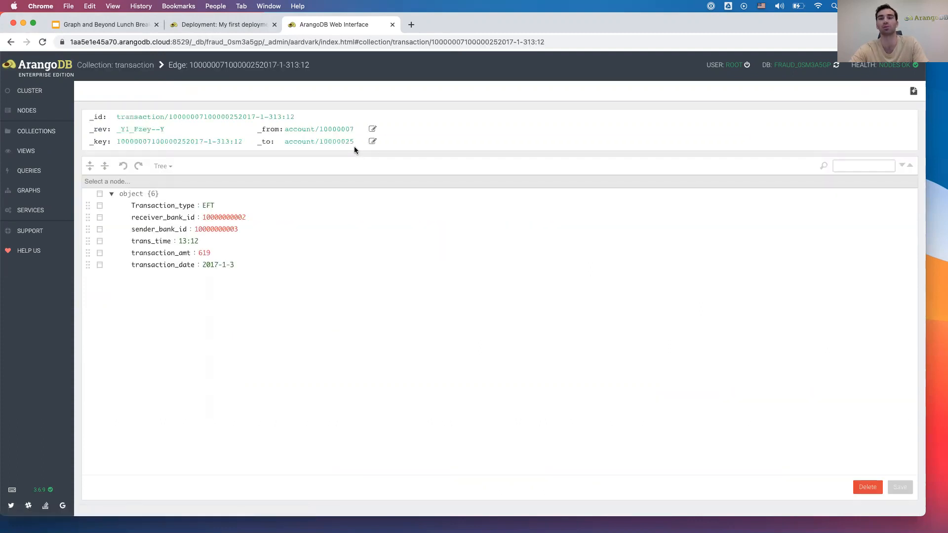
pyautogui.moveTo(243, 227)
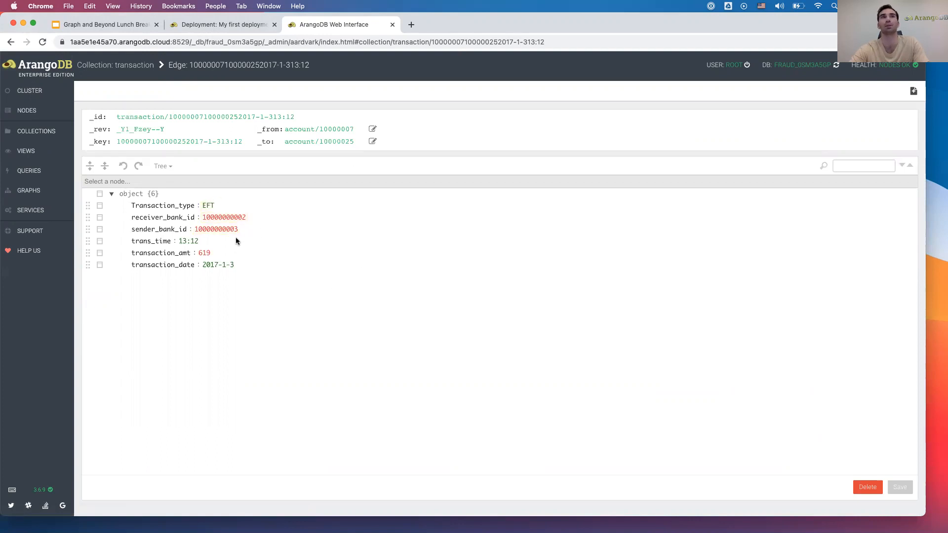
pyautogui.moveTo(266, 285)
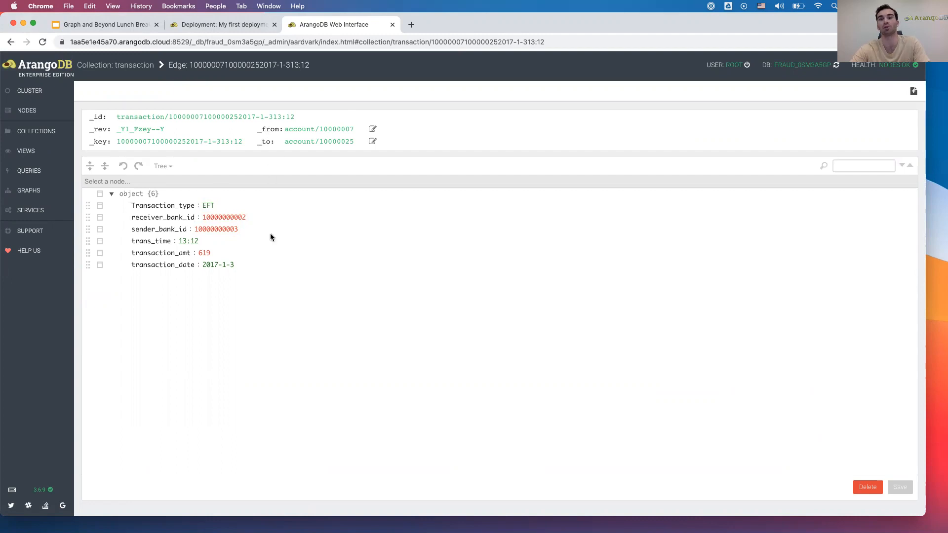
pyautogui.moveTo(359, 270)
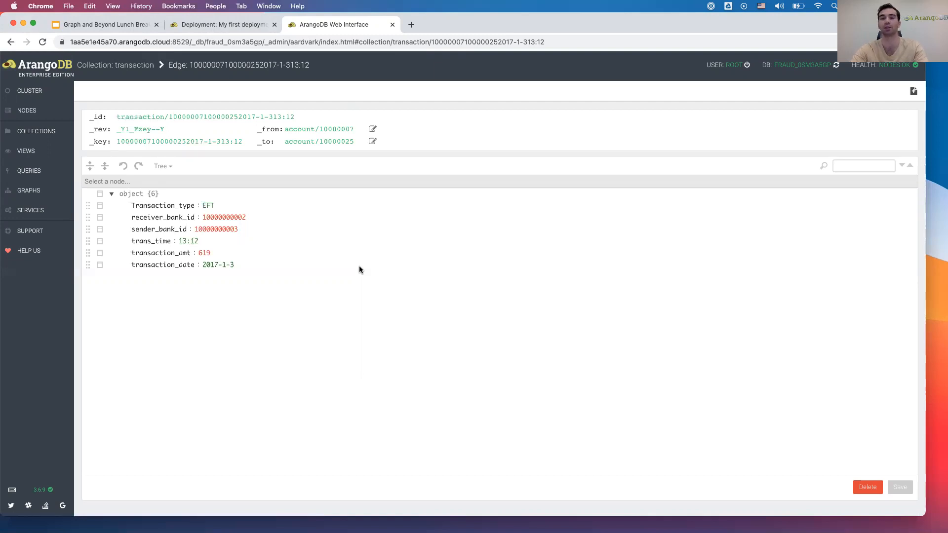
pyautogui.moveTo(402, 129)
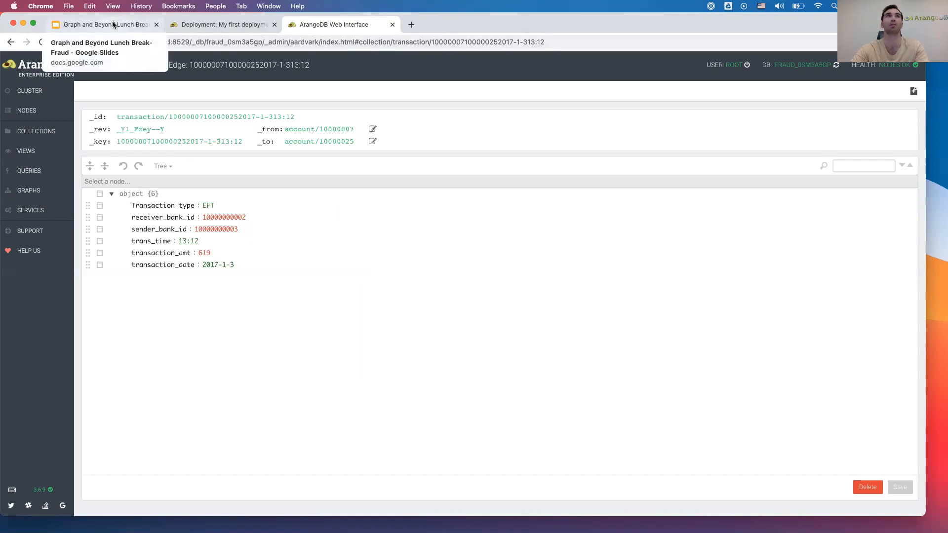
# Switch to the Google Slides tab showing the final Thanks for listening! slide
pyautogui.click(103, 24)
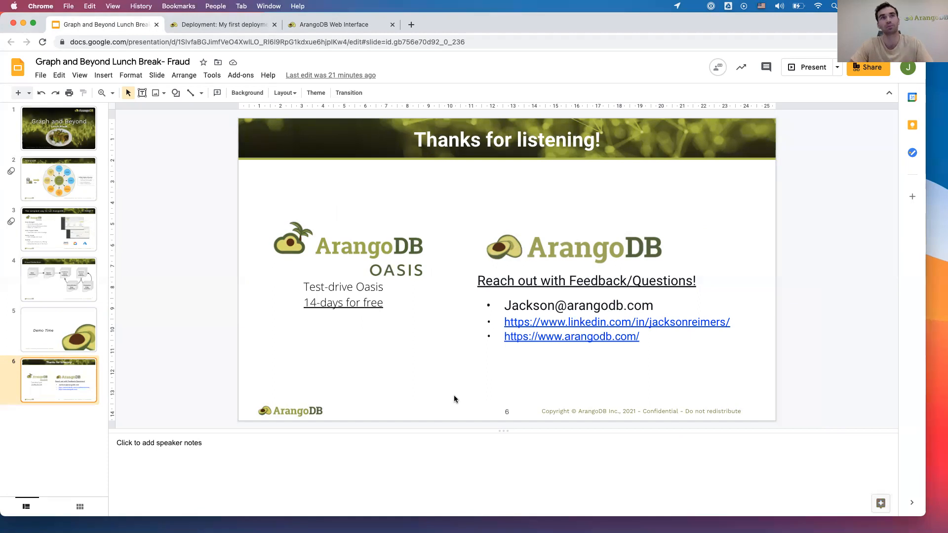
pyautogui.moveTo(378, 314)
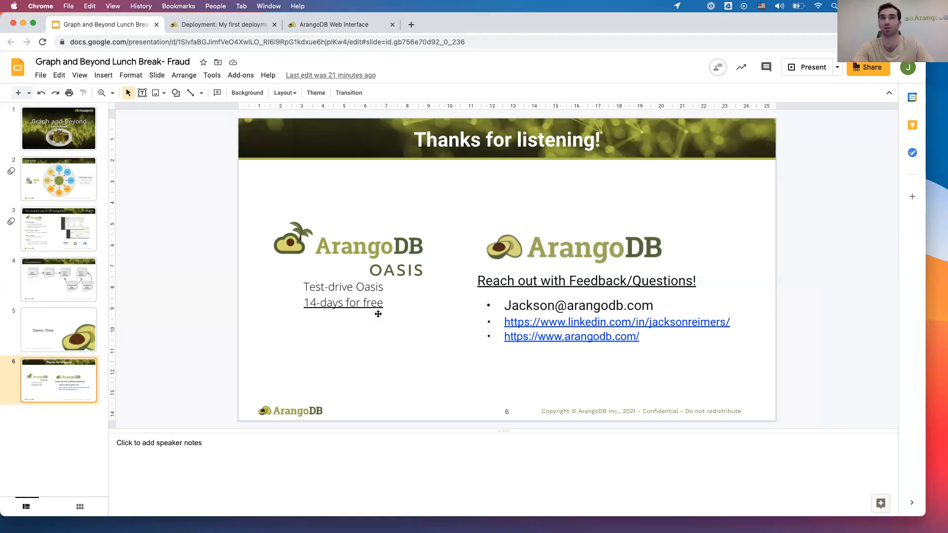
pyautogui.moveTo(394, 318)
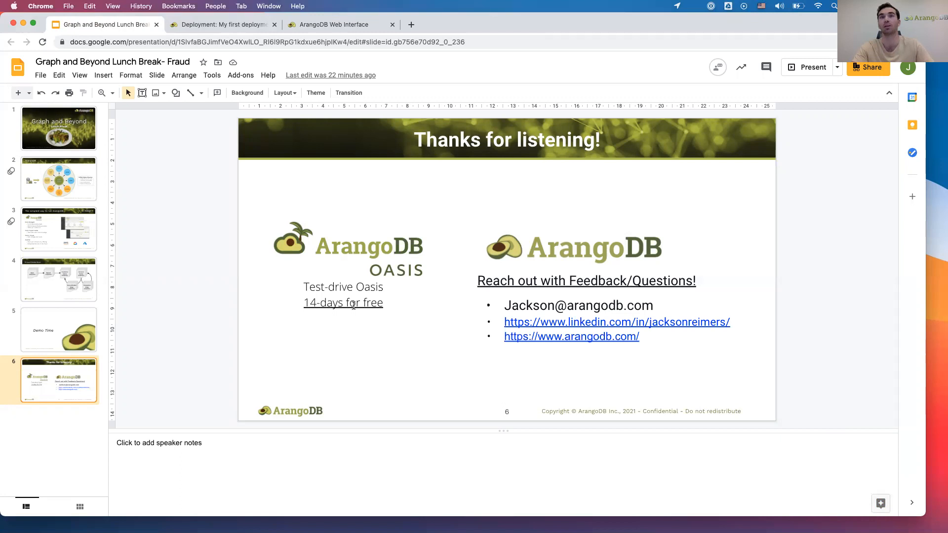
pyautogui.moveTo(444, 312)
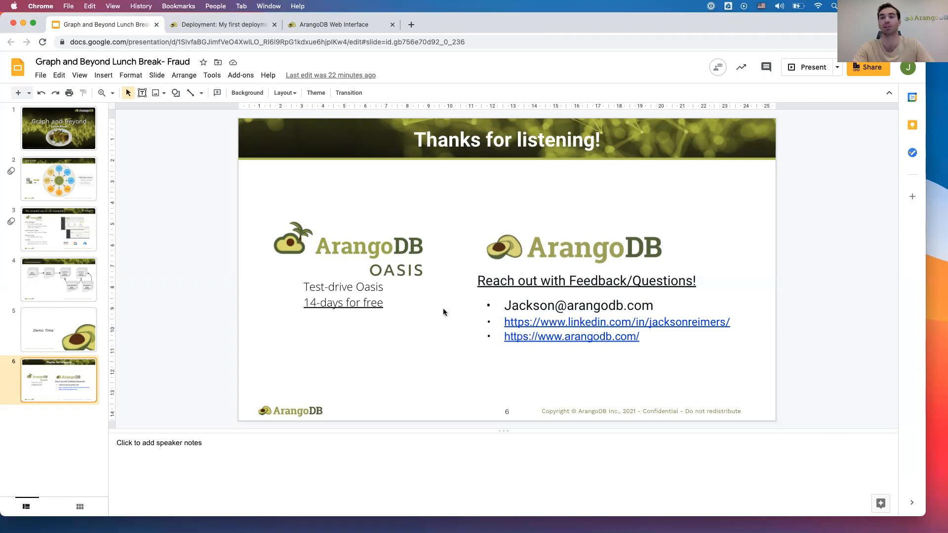